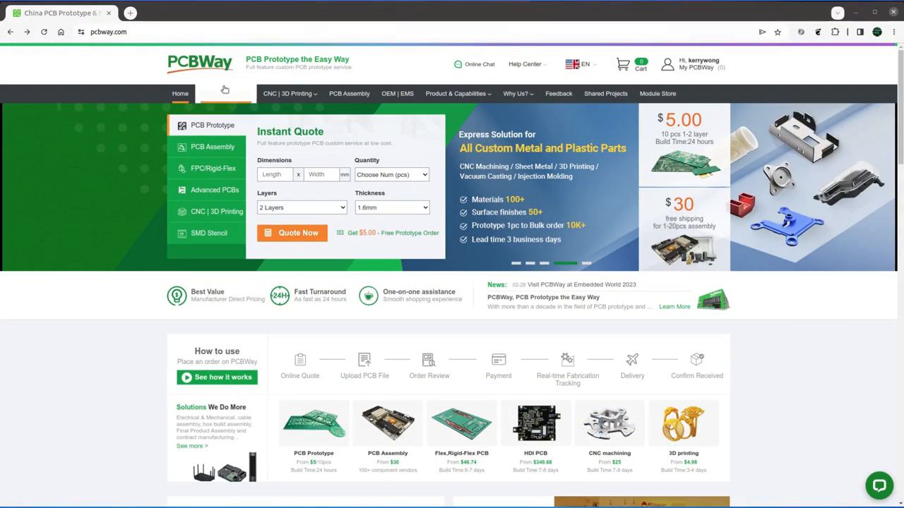
Step: Cycle the quote panel through PCB Assembly, Flexible PCB and Advanced PCB forms
{"action": "left_click", "coordinate": [212, 147]}
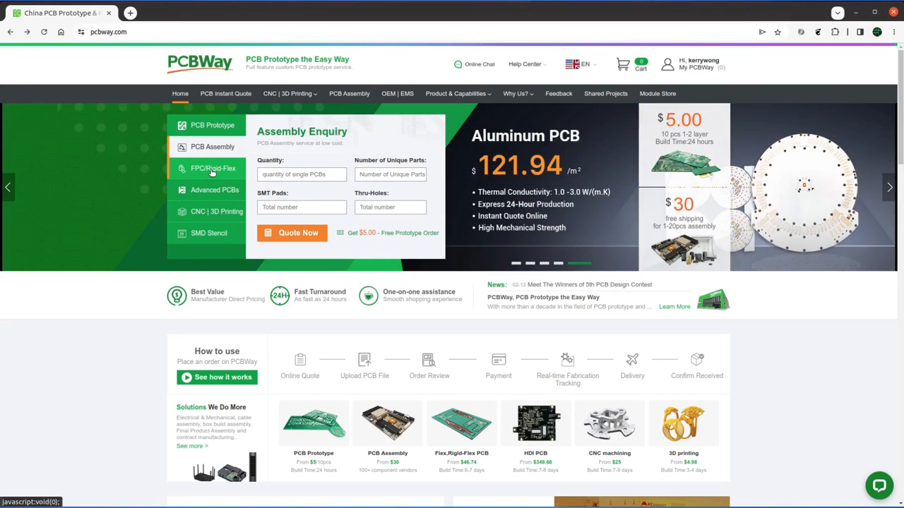
{"action": "left_click", "coordinate": [213, 168]}
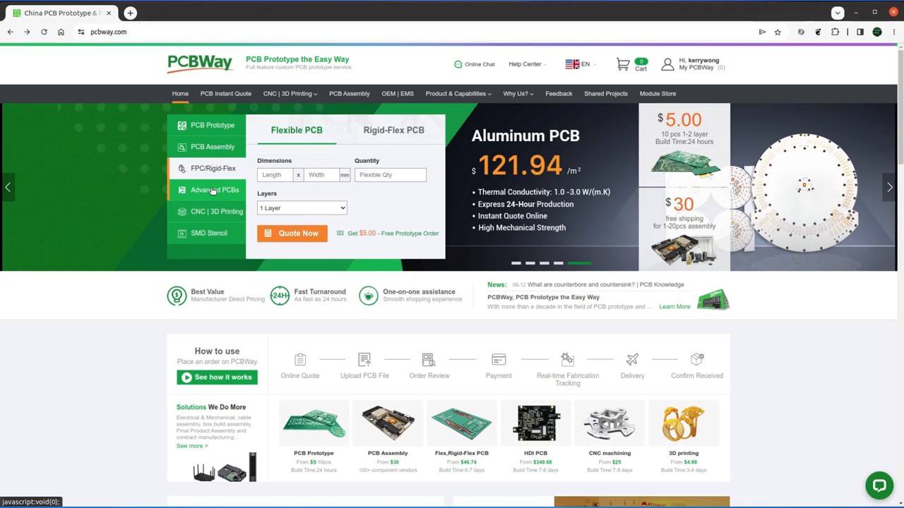
{"action": "left_click", "coordinate": [215, 189]}
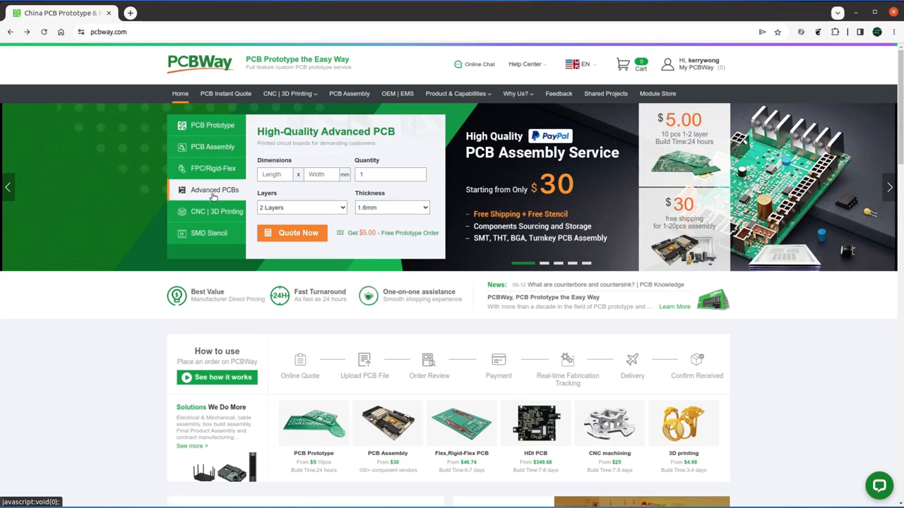
{"action": "mouse_move", "coordinate": [218, 211]}
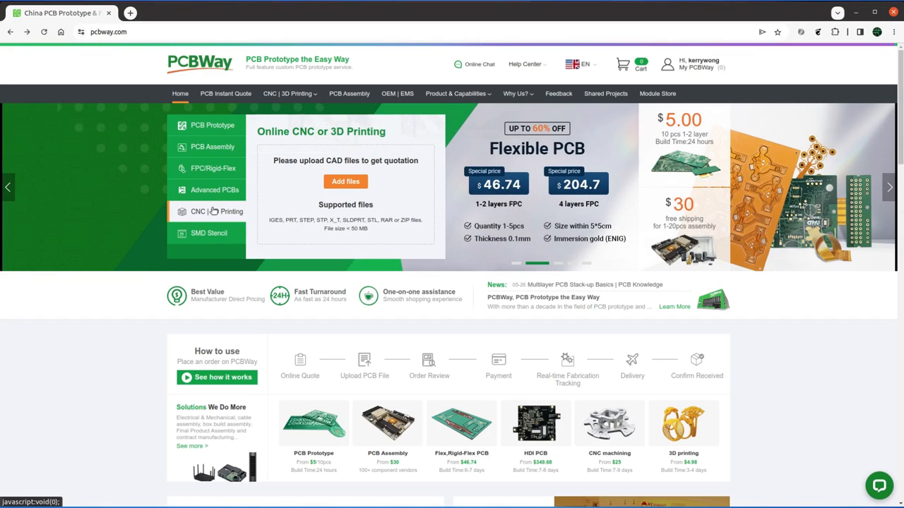
{"action": "mouse_move", "coordinate": [209, 233]}
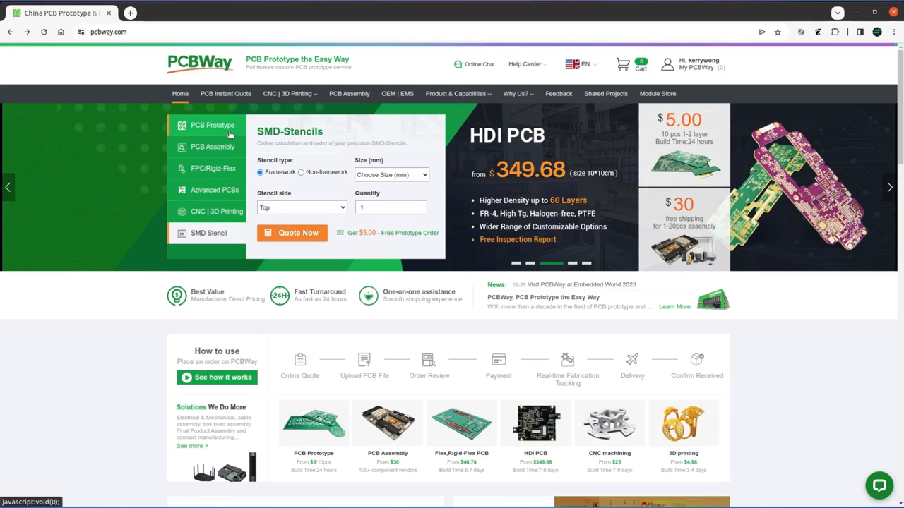
Step: Enter a 100 × 100 mm board on the PCB Prototype quote form
{"action": "left_click", "coordinate": [212, 124]}
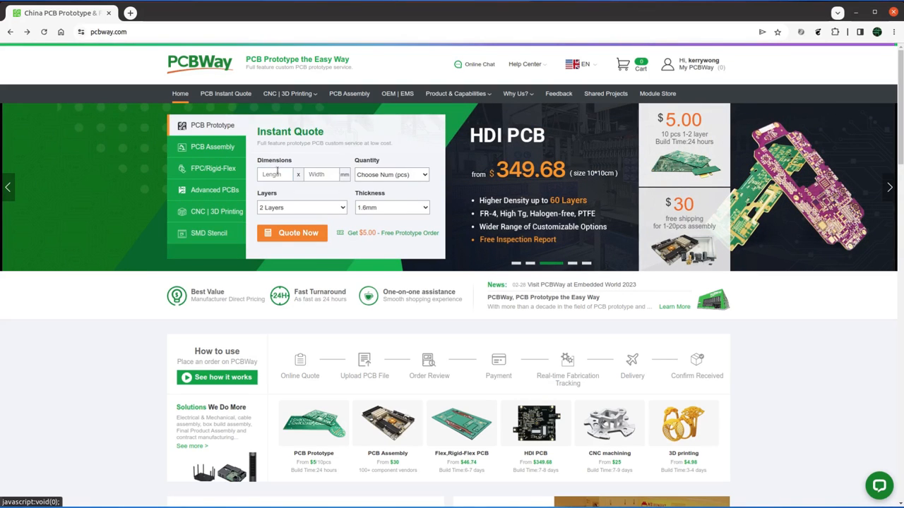
{"action": "type", "text": "100"}
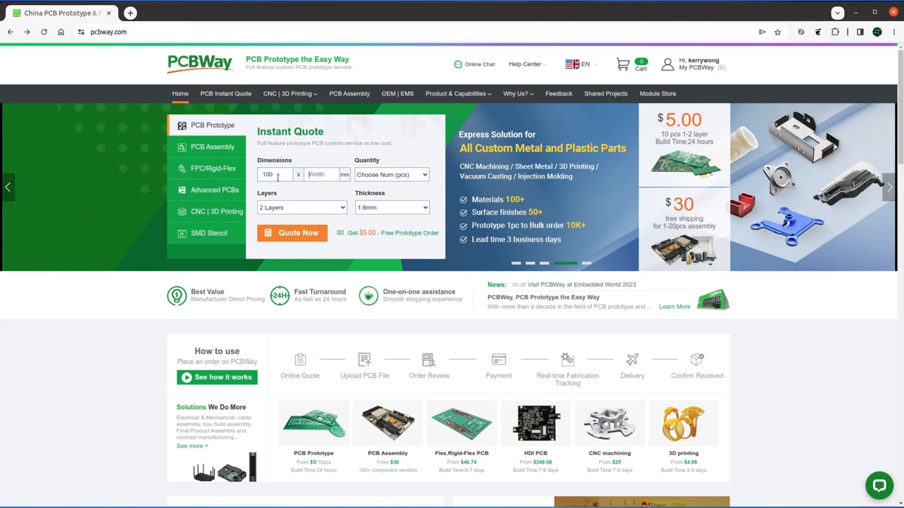
{"action": "type", "text": "100"}
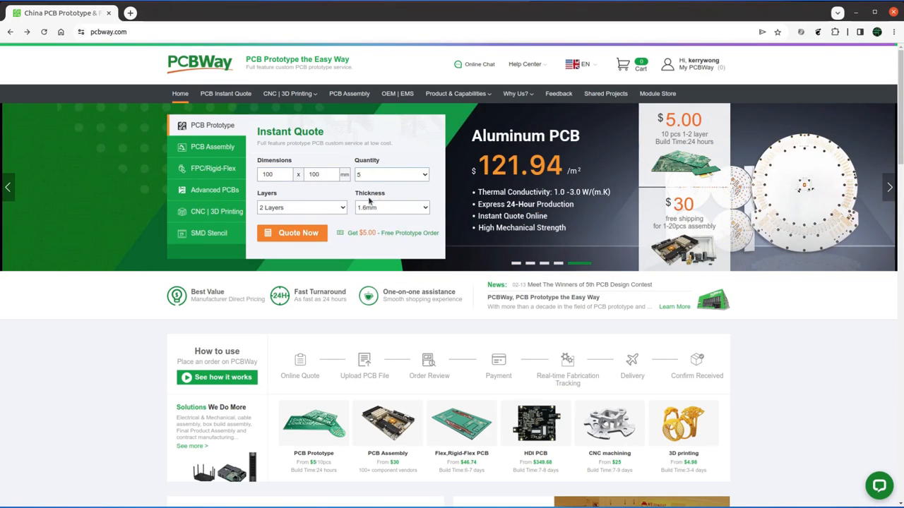
Step: Quote the board and review the specification form and US$10.96 price summary
{"action": "left_click", "coordinate": [291, 232]}
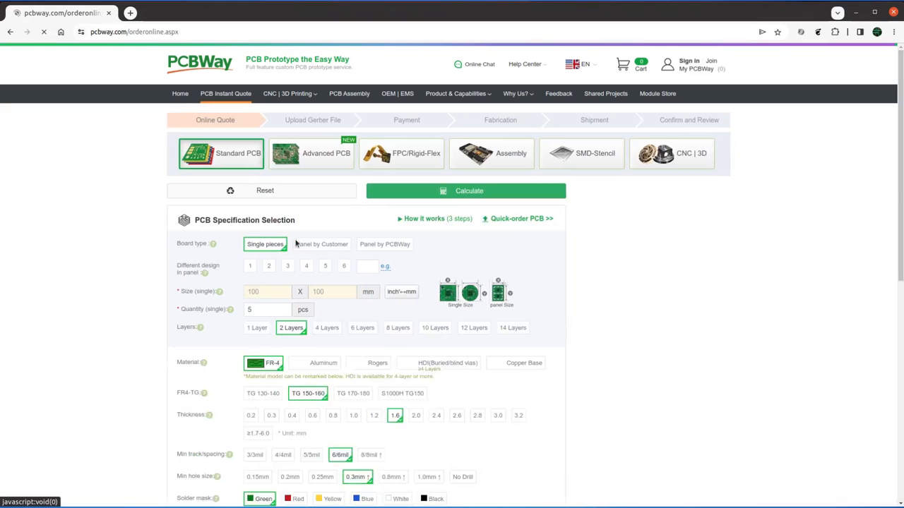
{"action": "left_click", "coordinate": [466, 191]}
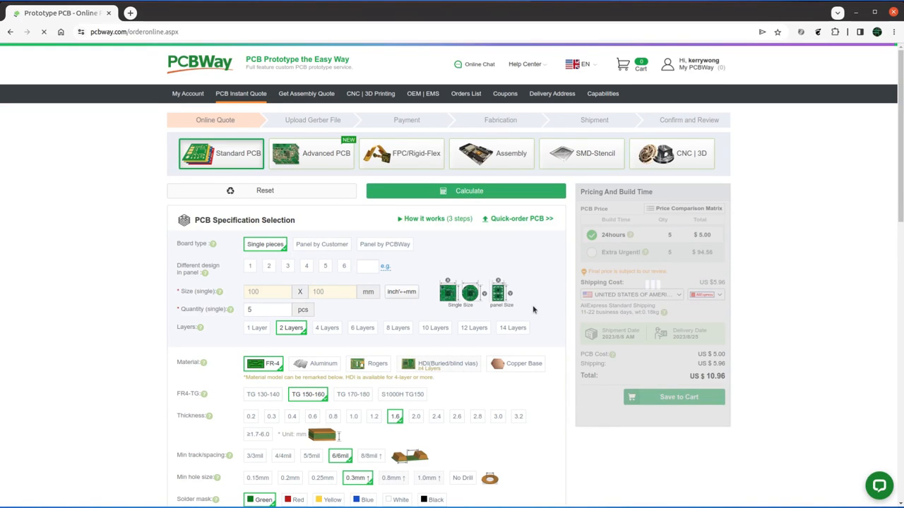
{"action": "scroll", "scroll_direction": "down", "scroll_amount": 3}
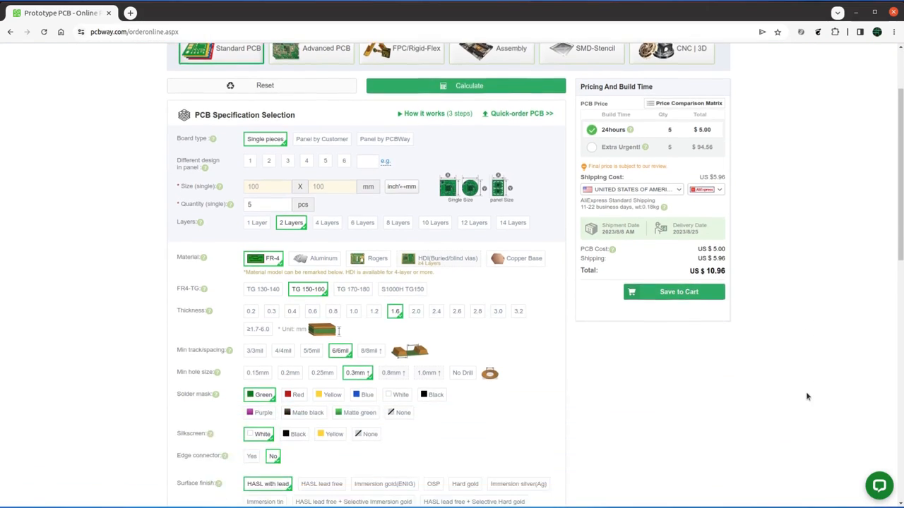
{"action": "scroll", "scroll_direction": "down", "scroll_amount": 3}
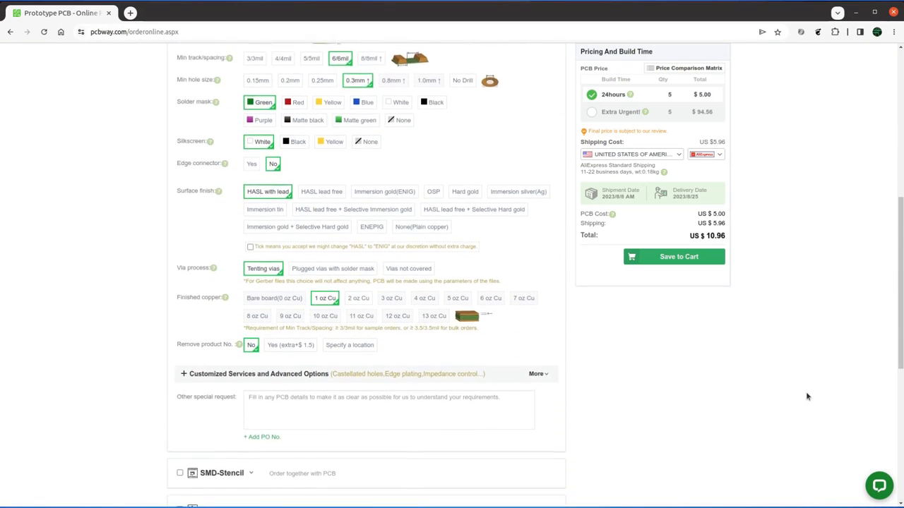
{"action": "scroll", "scroll_direction": "down", "scroll_amount": 3}
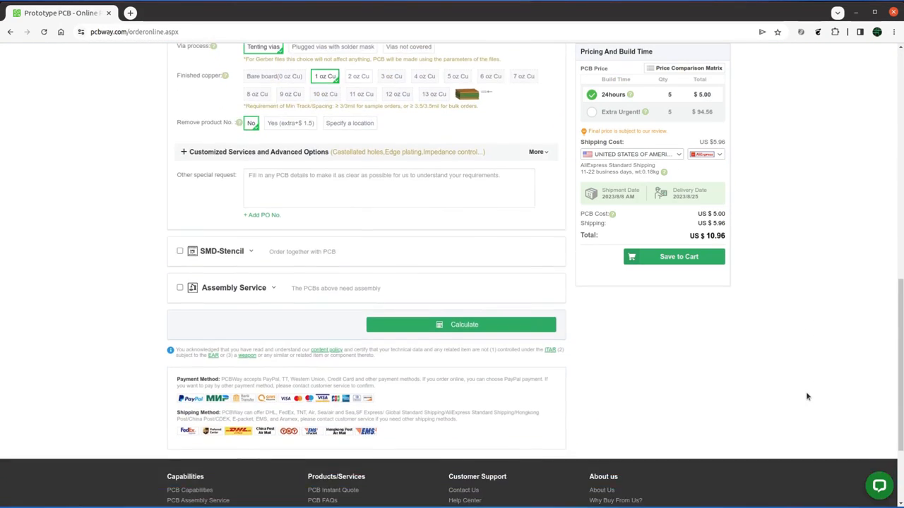
{"action": "scroll", "scroll_direction": "up", "scroll_amount": 3}
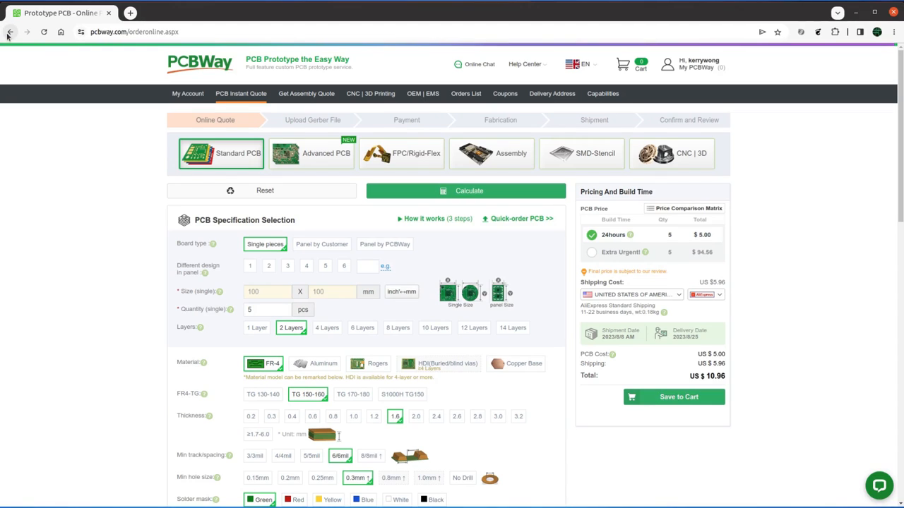
Step: Browse the PCBWay Store's Featured and Newest product lists in a new tab
{"action": "left_click", "coordinate": [10, 31]}
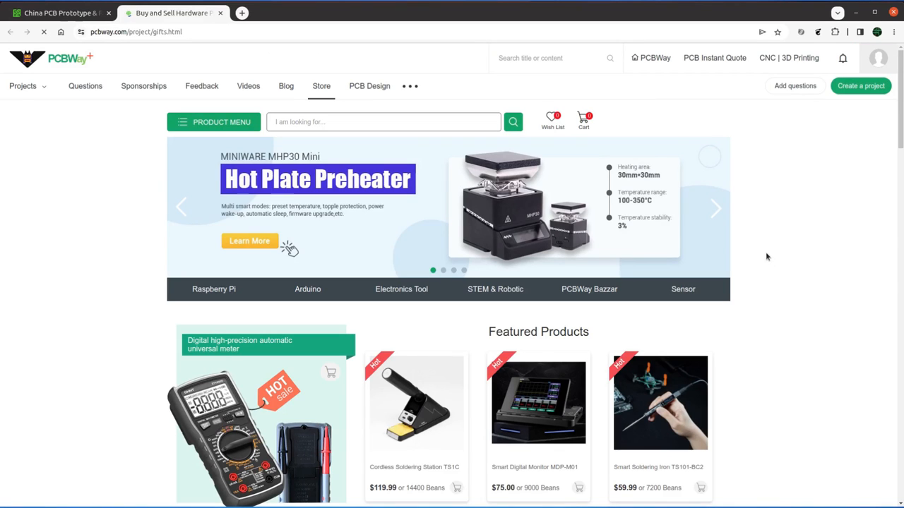
{"action": "scroll", "scroll_direction": "down", "scroll_amount": 3}
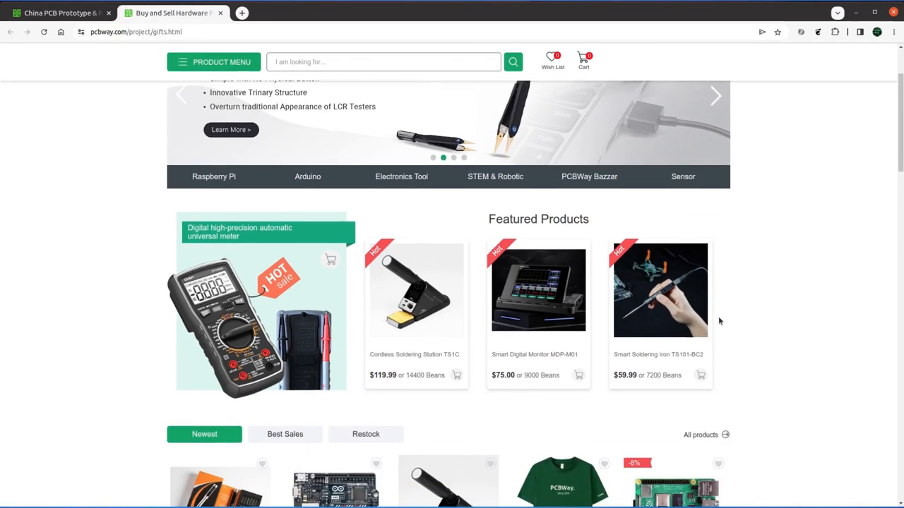
{"action": "scroll", "scroll_direction": "down", "scroll_amount": 3}
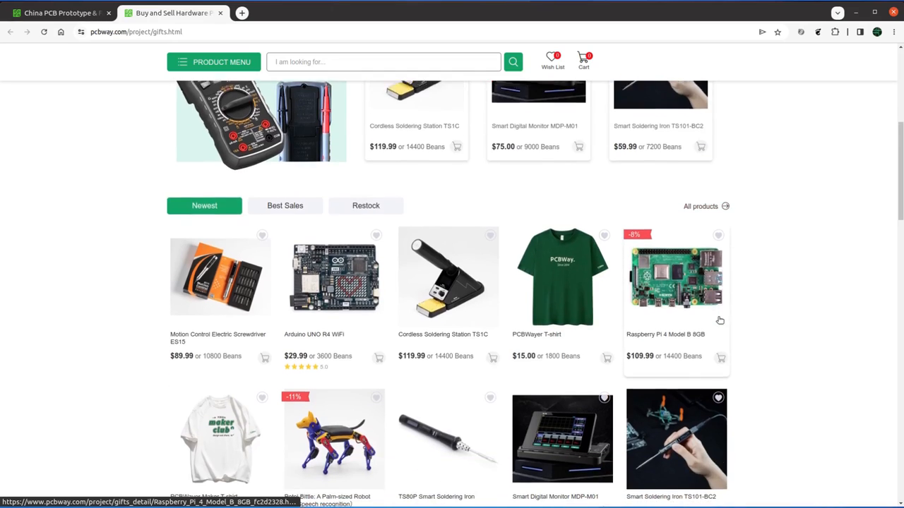